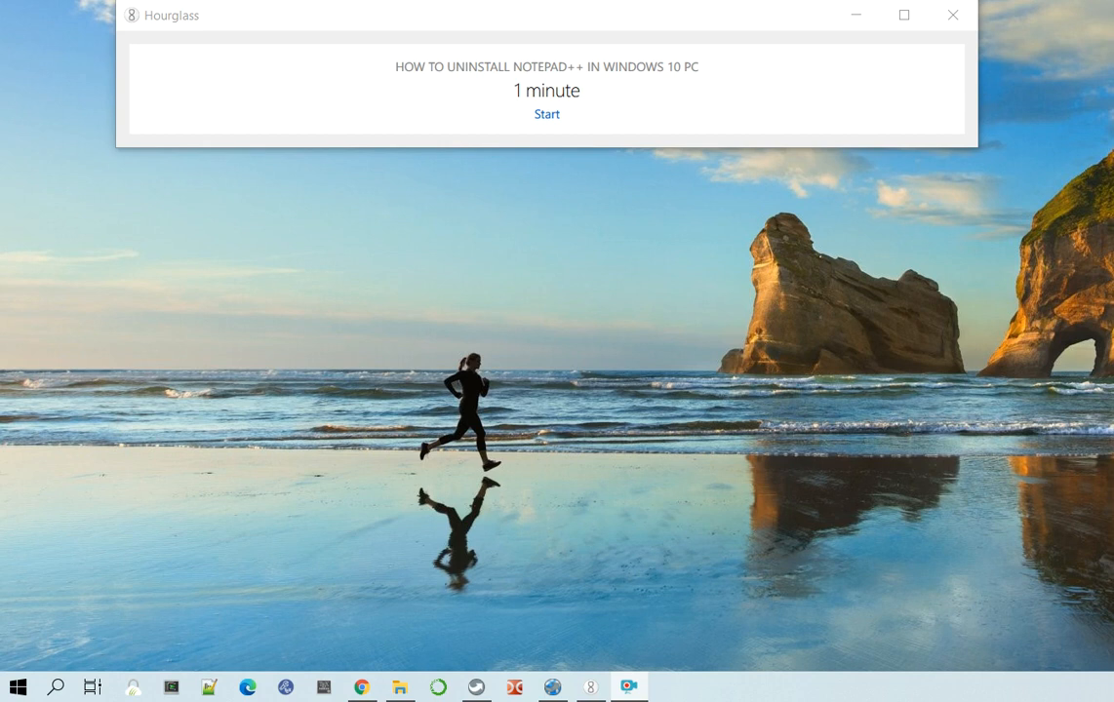
mouse_move(816, 160)
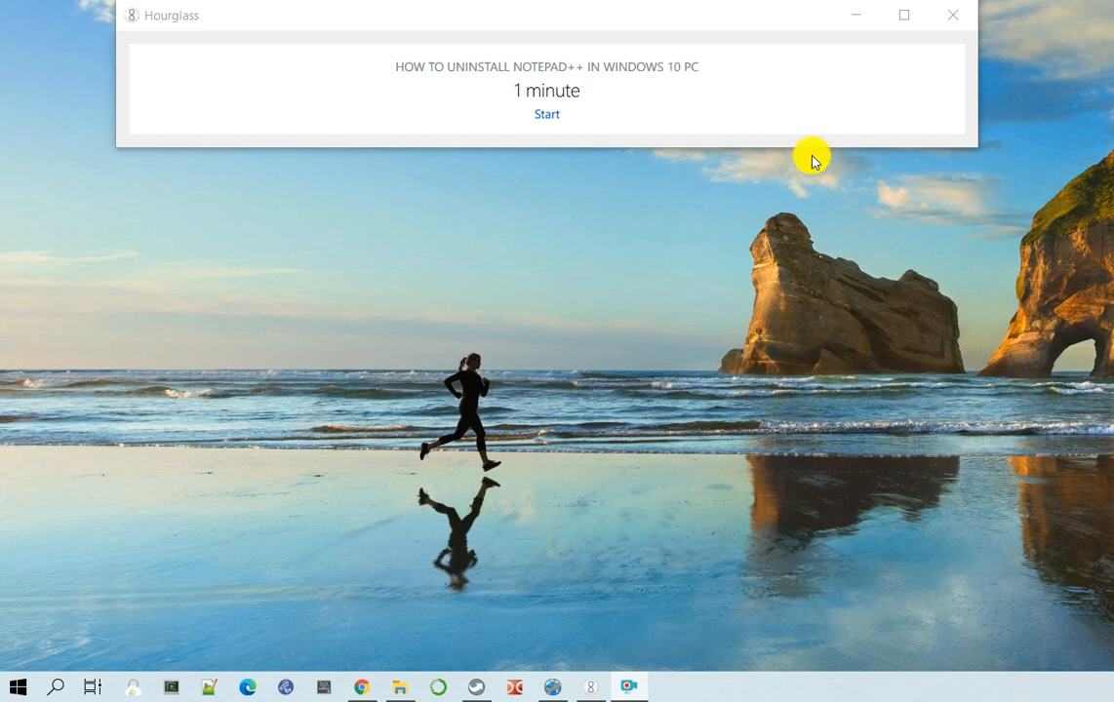
Step: Start the one-minute Hourglass countdown for the uninstall tutorial
left_click(547, 113)
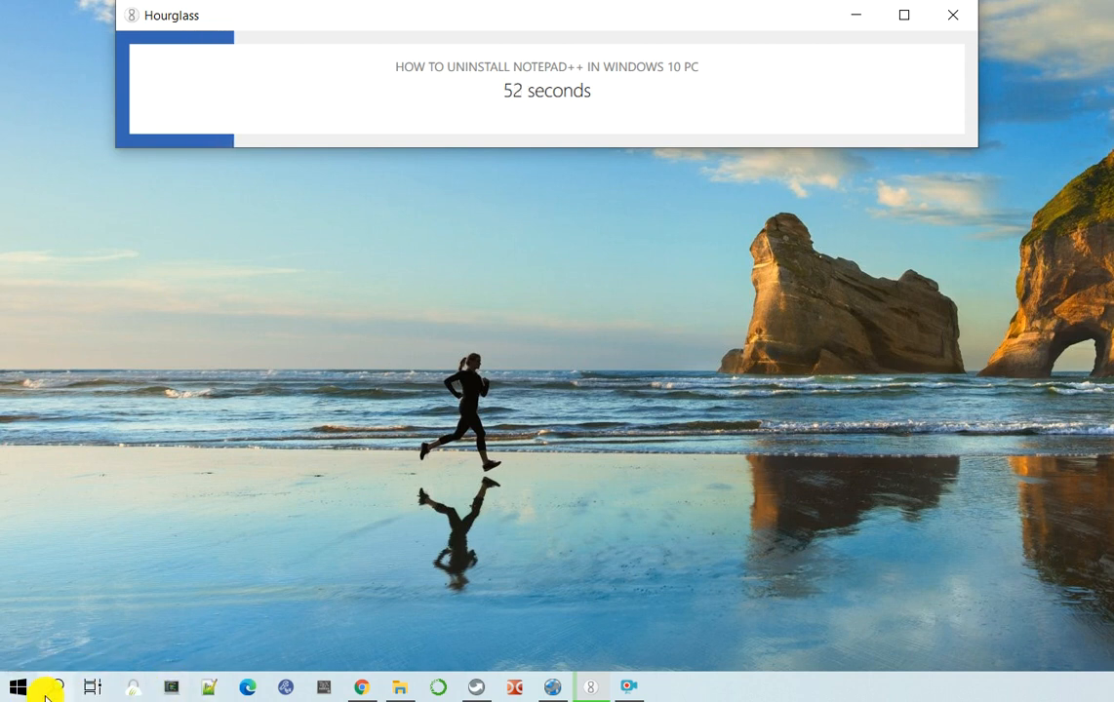
mouse_move(55, 688)
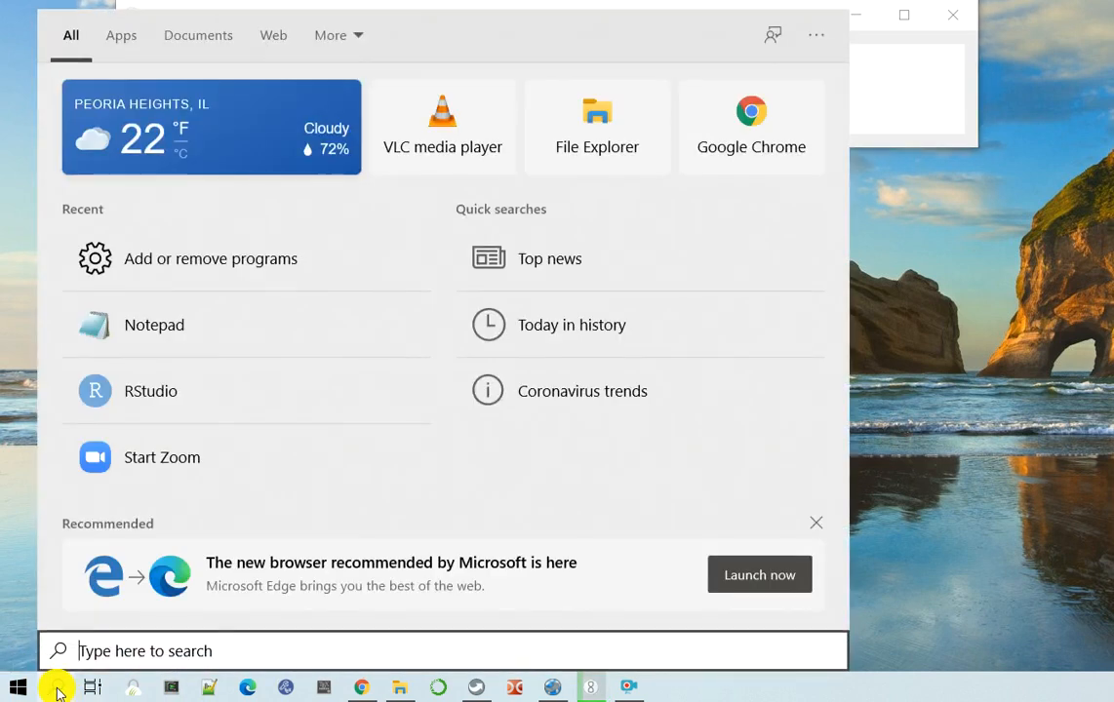
Step: Search the Start menu for 'ADD OR REMOVE' to surface Add or remove programs
type("ADD OR REMOVE")
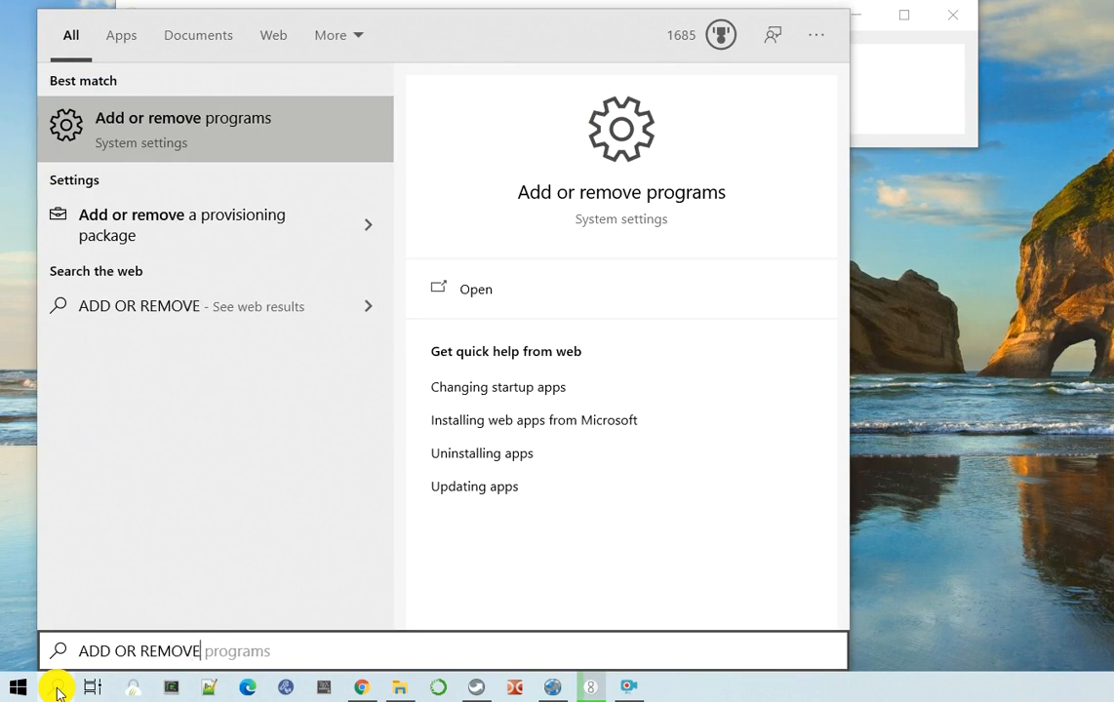
mouse_move(49, 673)
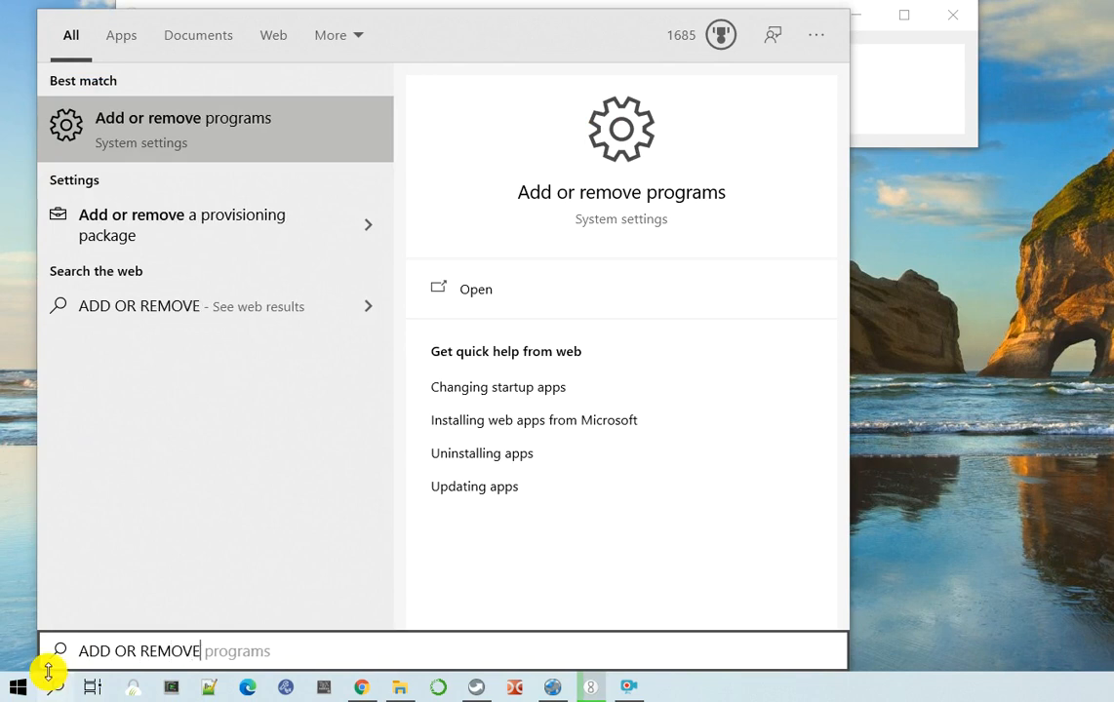
mouse_move(263, 141)
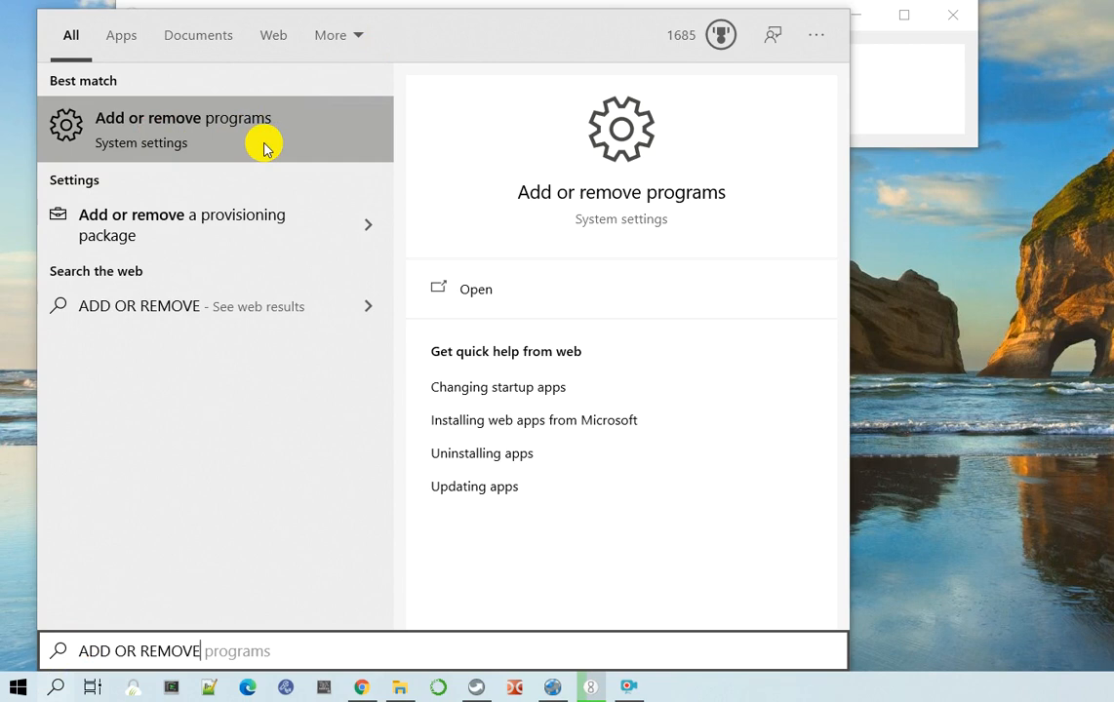
mouse_move(127, 137)
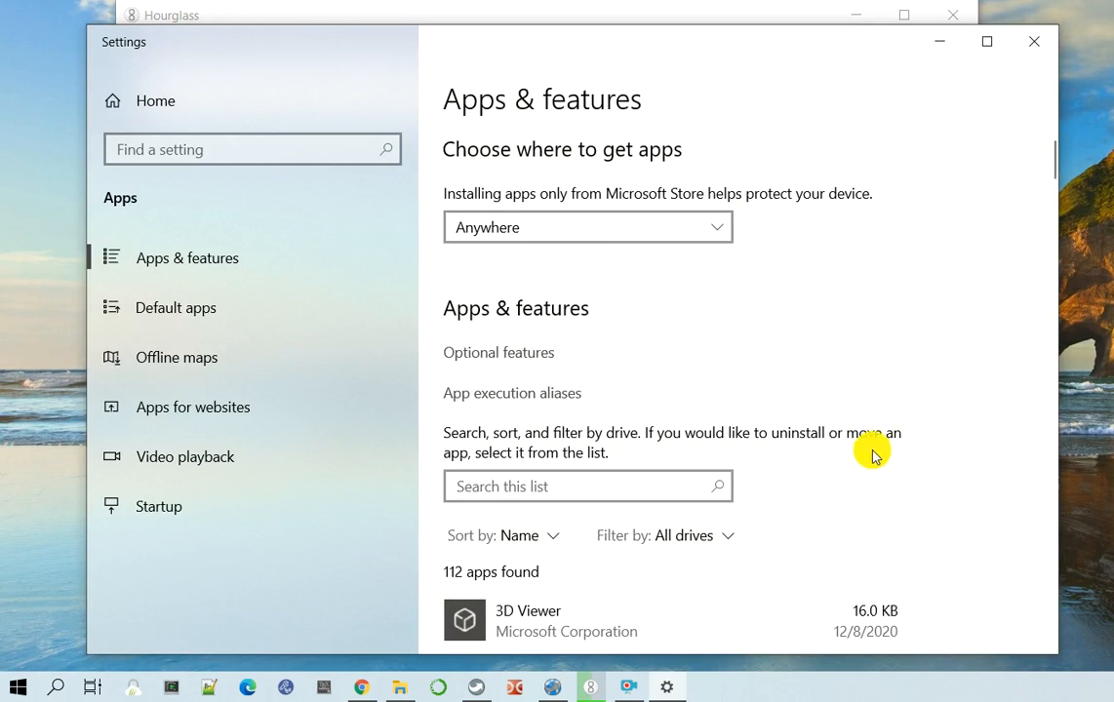
Step: Focus the 'Search this list' box above the 112 installed apps in Apps & features
left_click(543, 487)
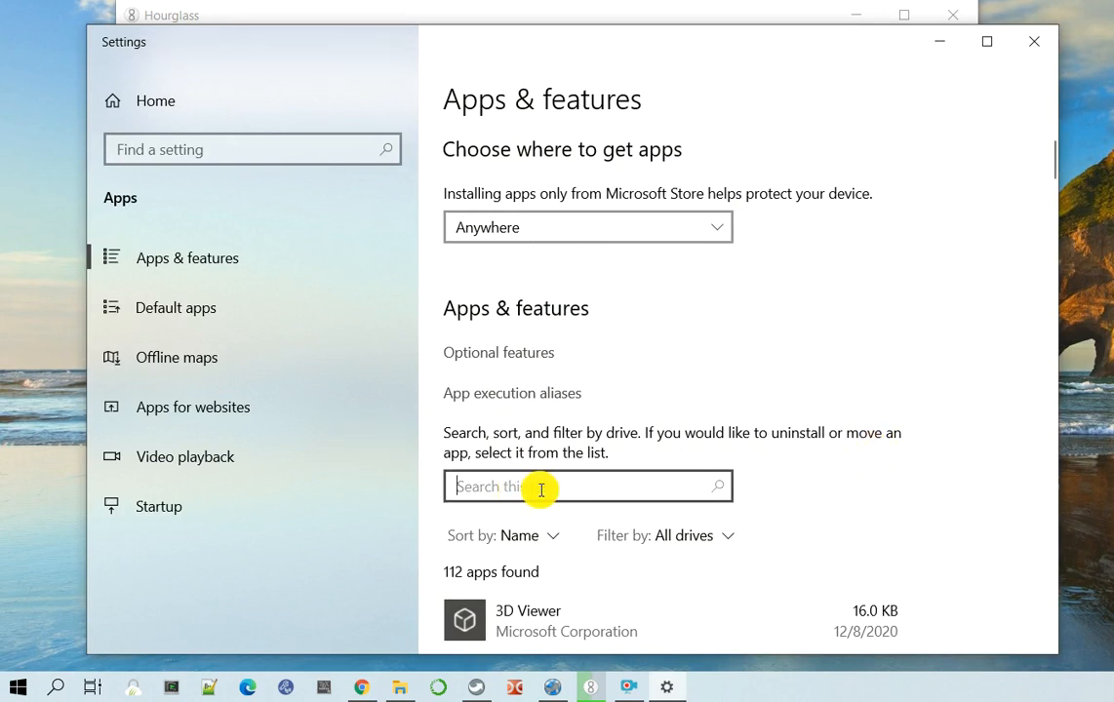
mouse_move(796, 492)
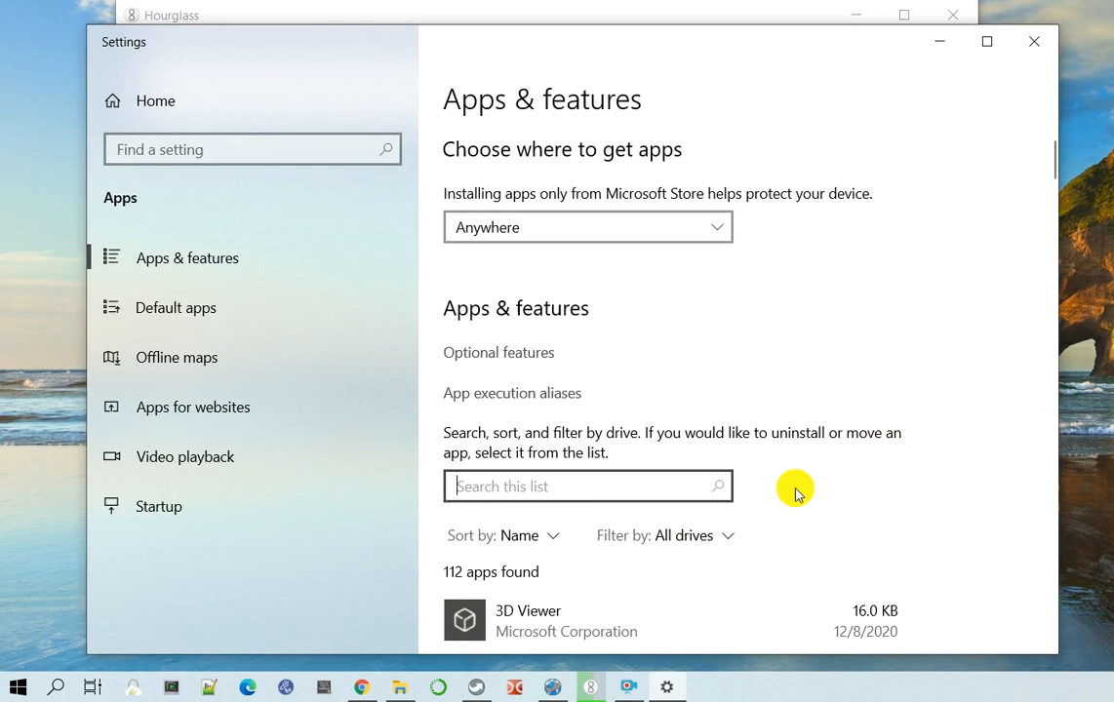
scroll("down", 3)
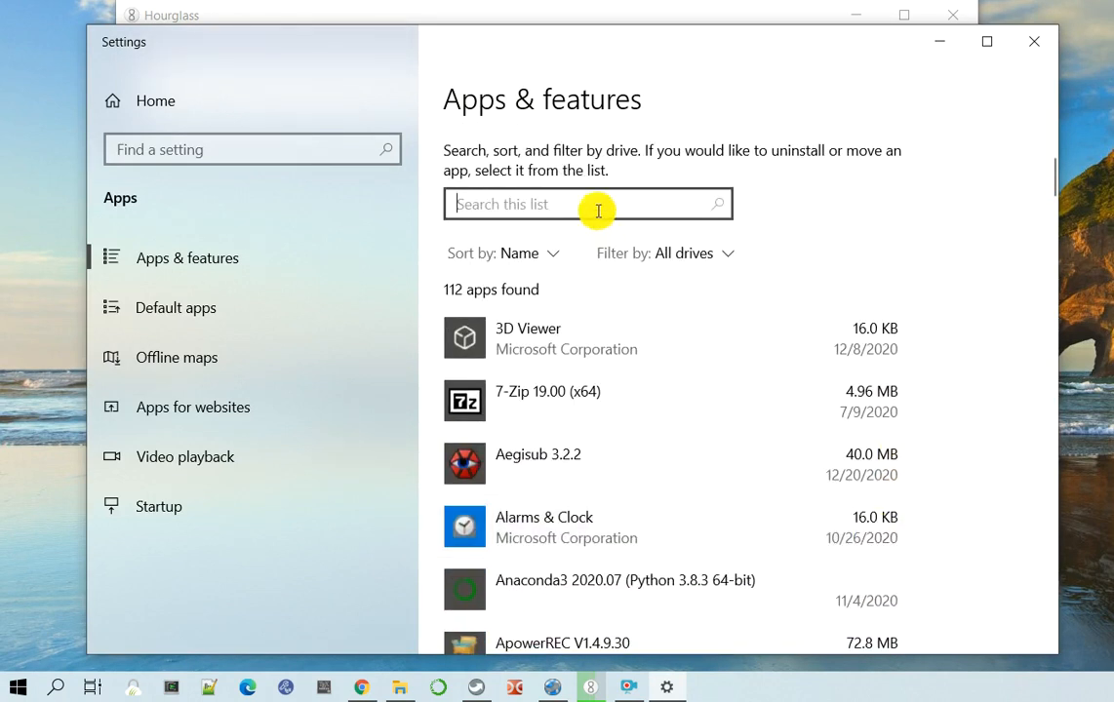
Step: Filter the app list to NOTEPAD, select Notepad++ 7.9.1 and request its uninstall
type("NOTEPAD")
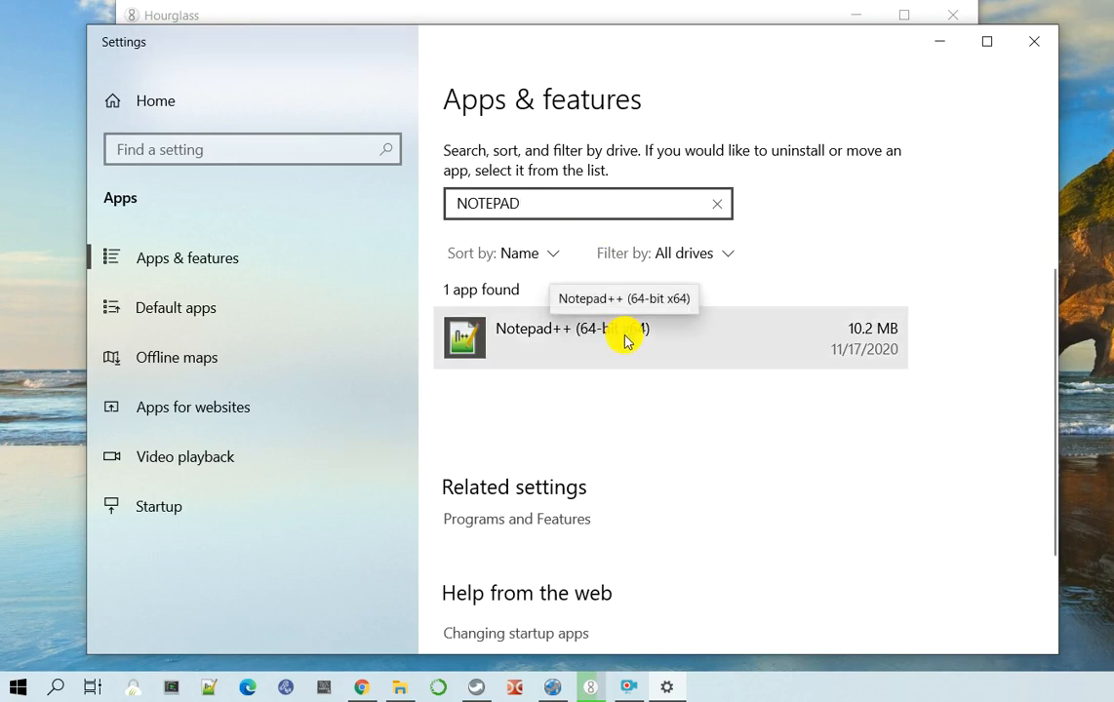
mouse_move(634, 343)
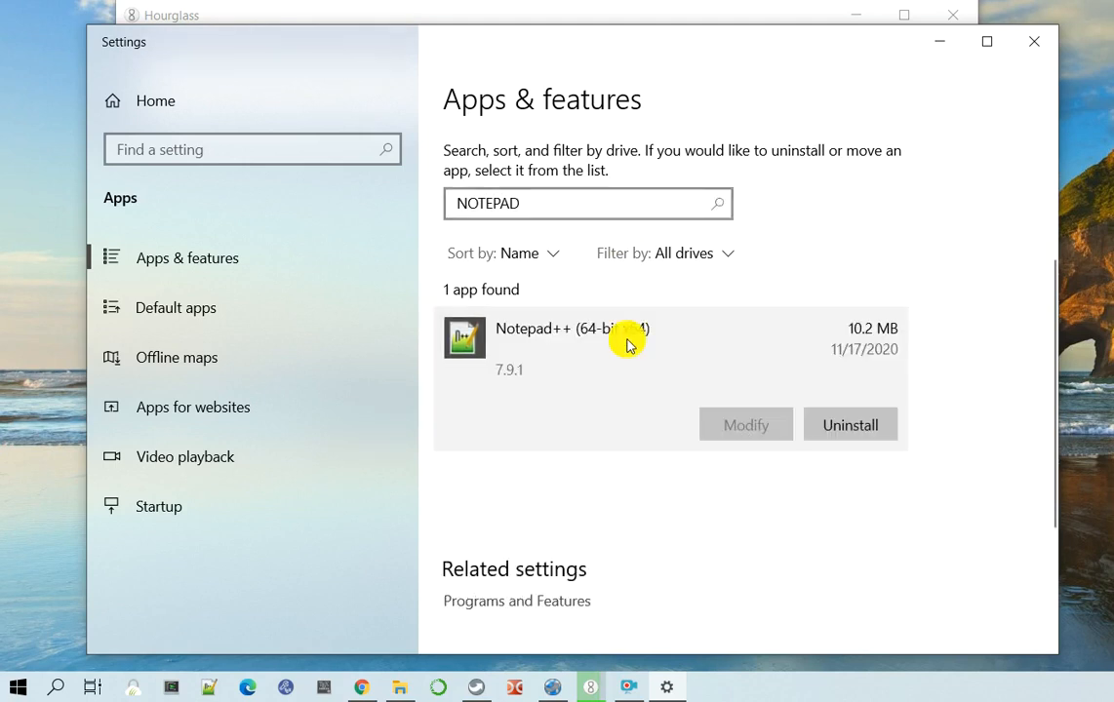
mouse_move(542, 379)
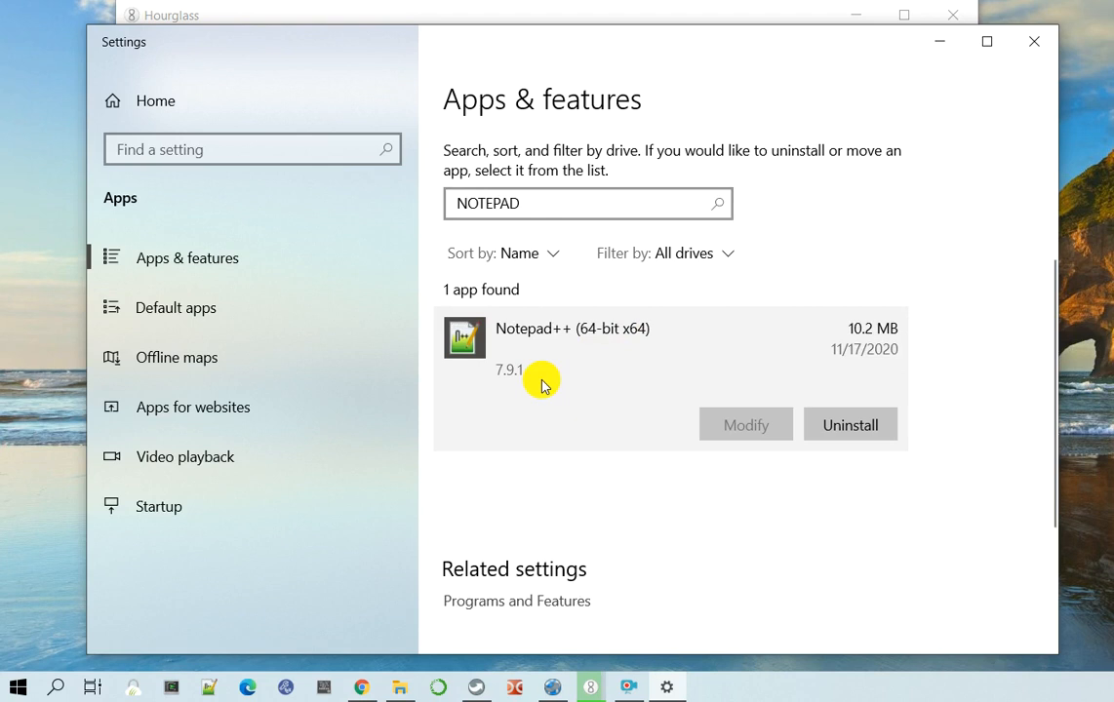
mouse_move(609, 361)
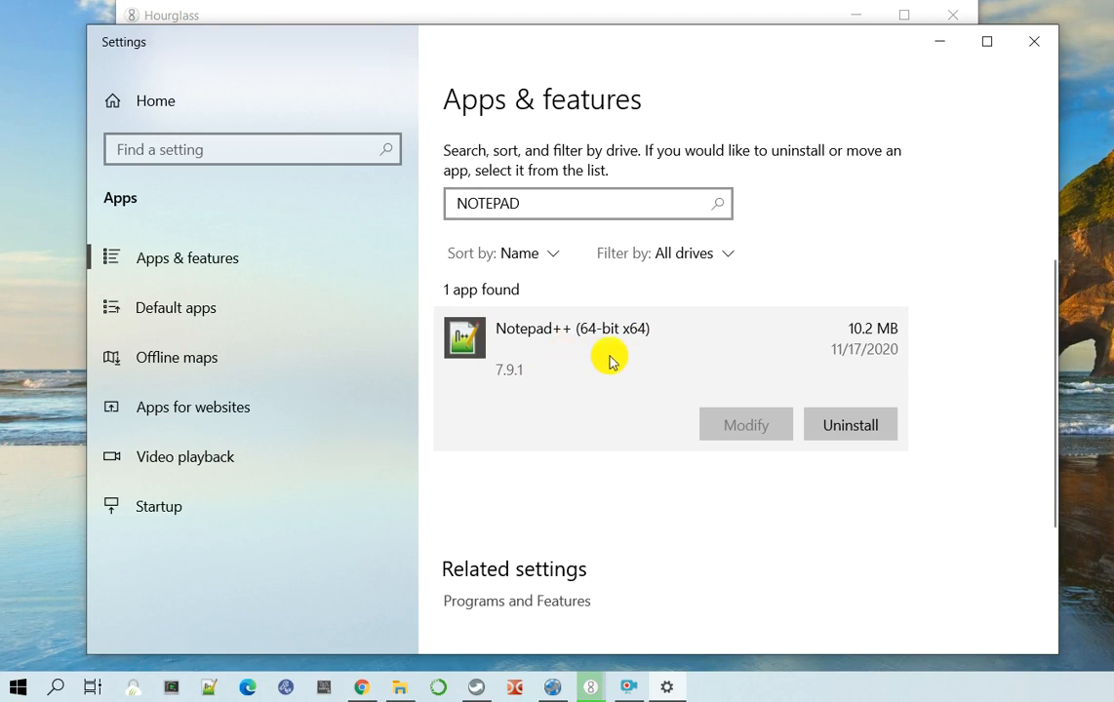
left_click(851, 426)
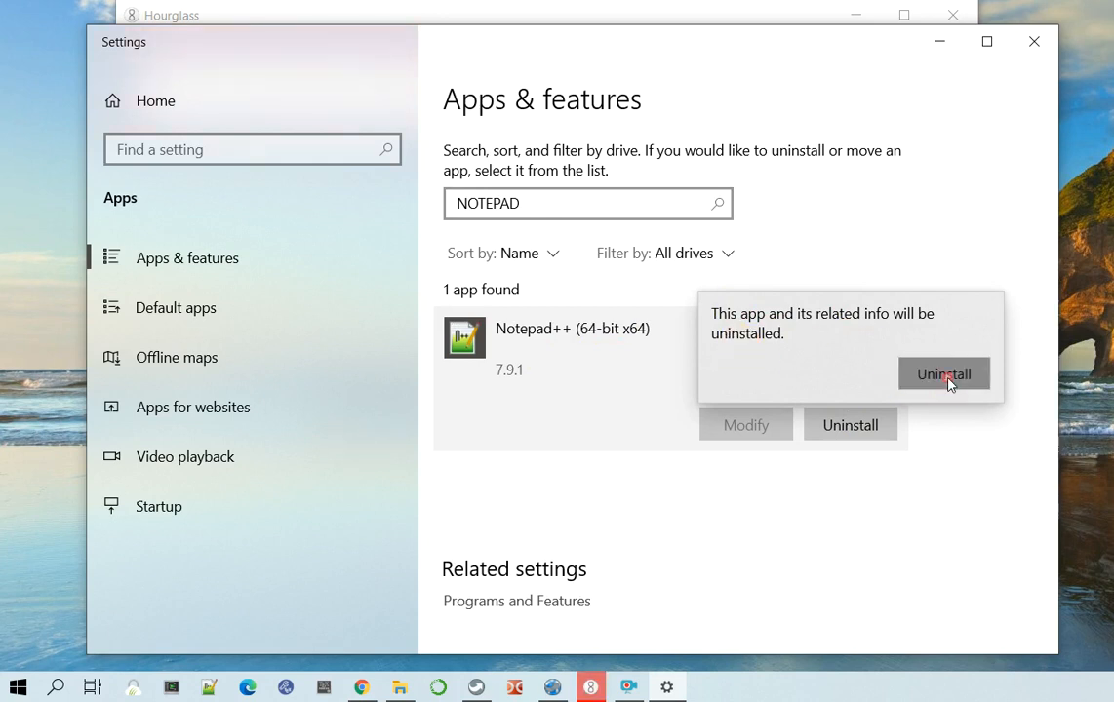
Step: Confirm removal and launch the Notepad++ v7.9.1 uninstall from Program Files
left_click(944, 374)
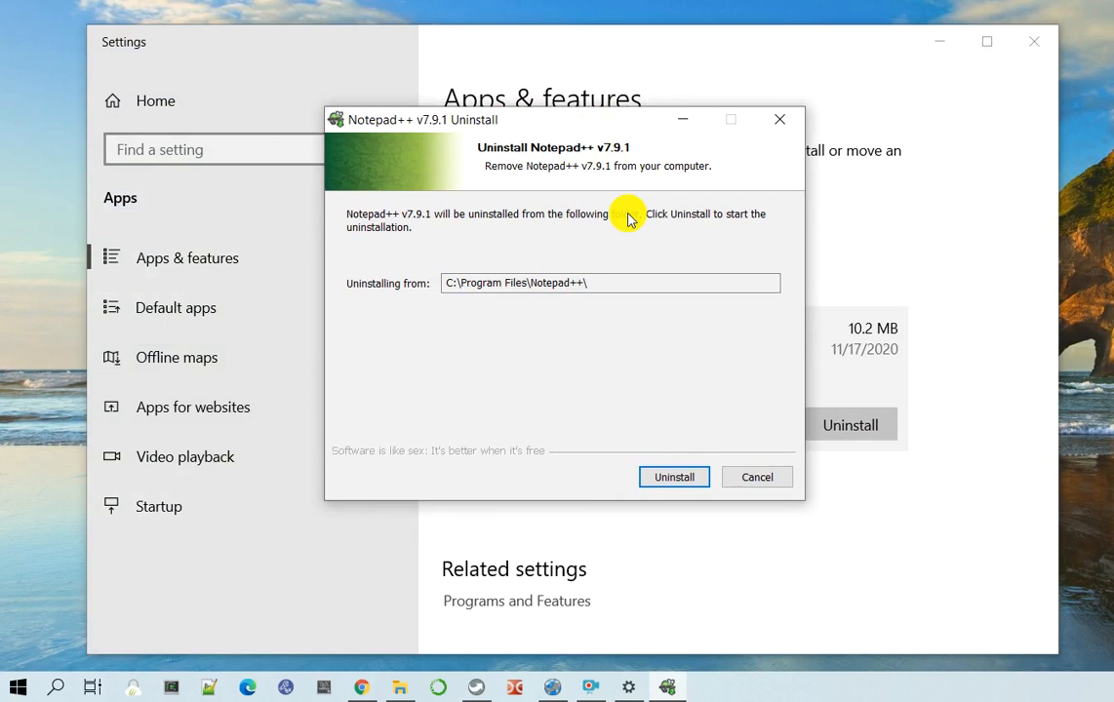
mouse_move(562, 372)
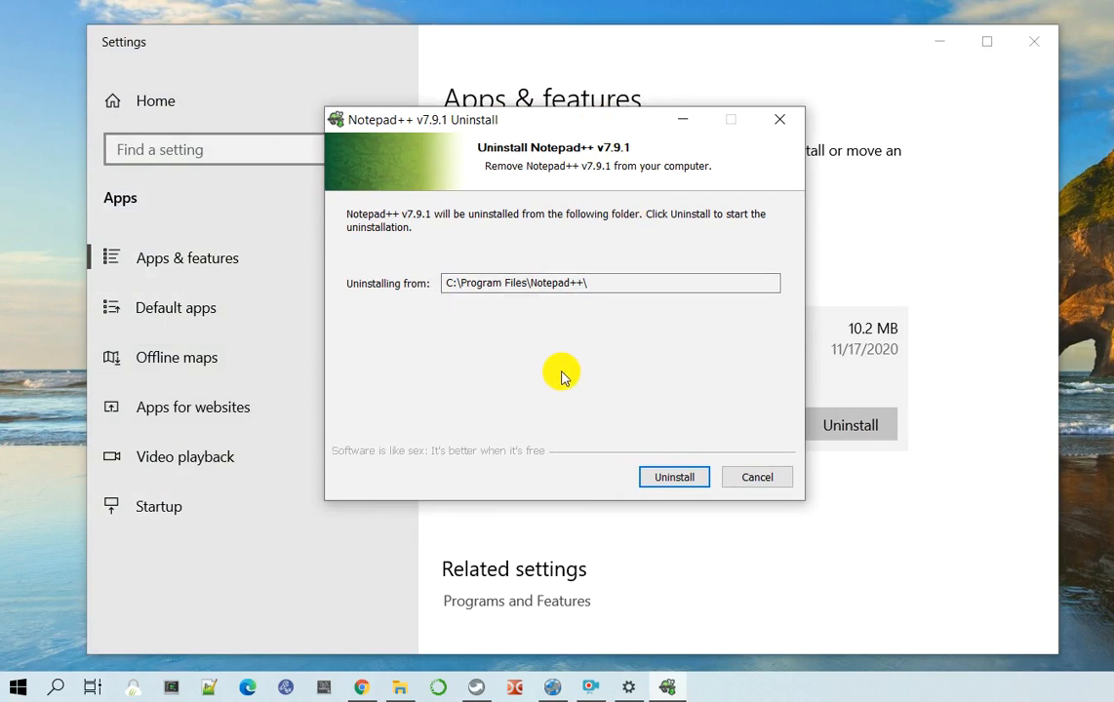
mouse_move(547, 359)
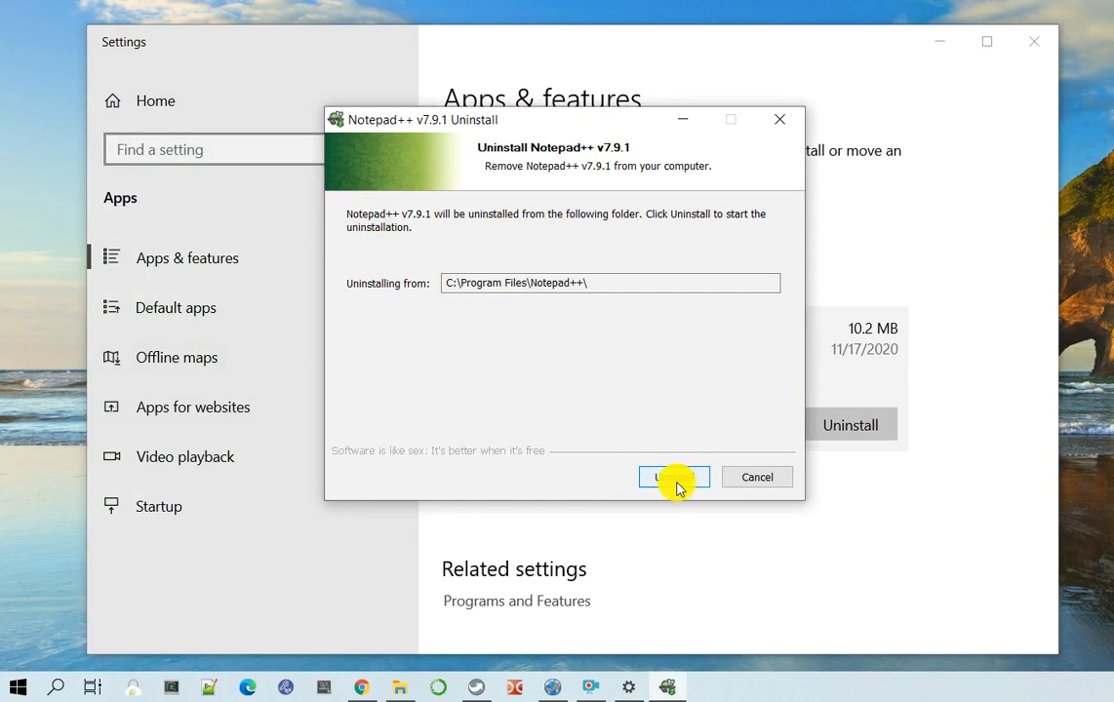
left_click(673, 476)
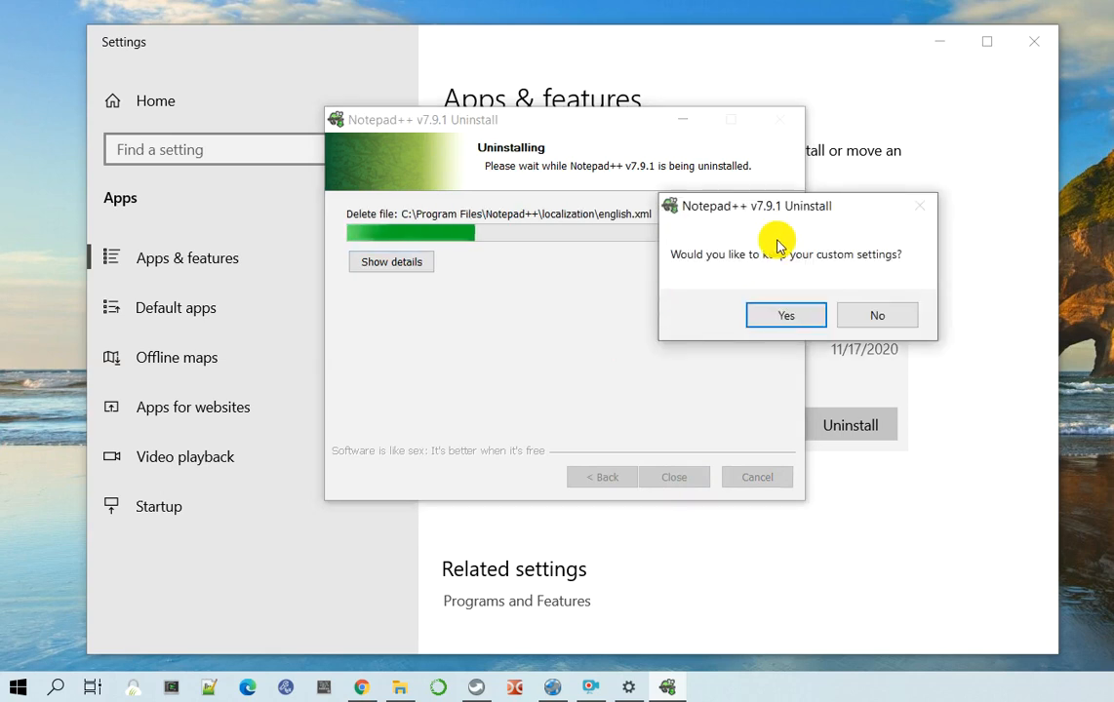
Step: Answer the keep-custom-settings prompt and close the completed Notepad++ uninstaller
left_click_drag(780, 244, 769, 351)
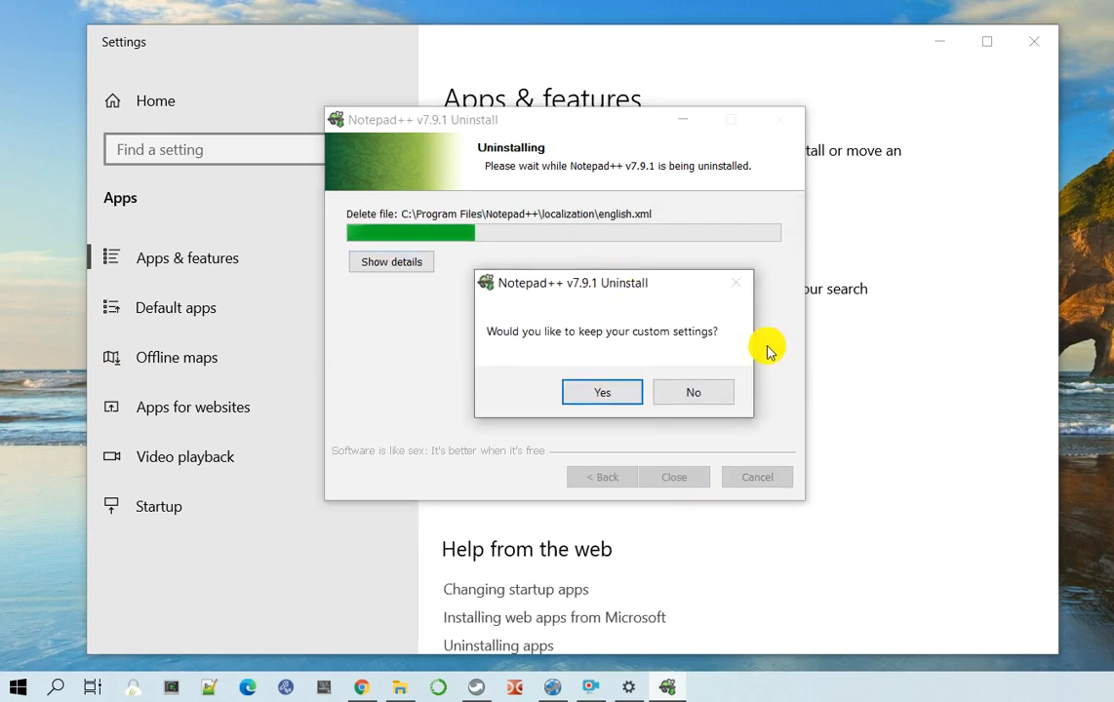
mouse_move(609, 332)
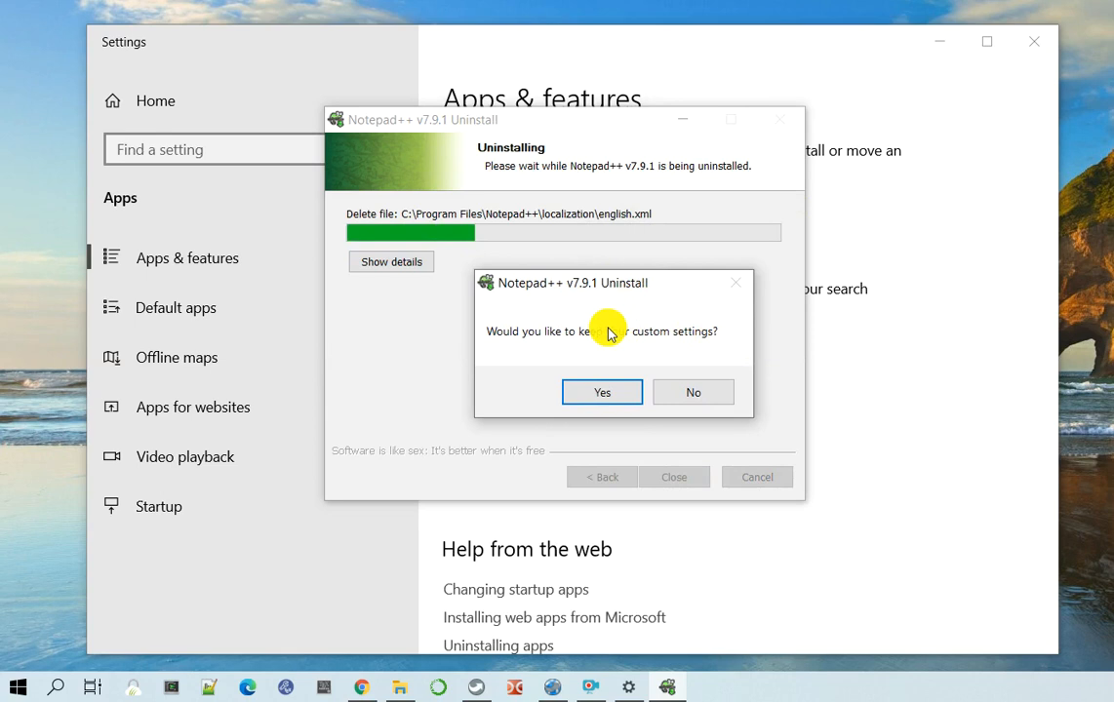
mouse_move(661, 340)
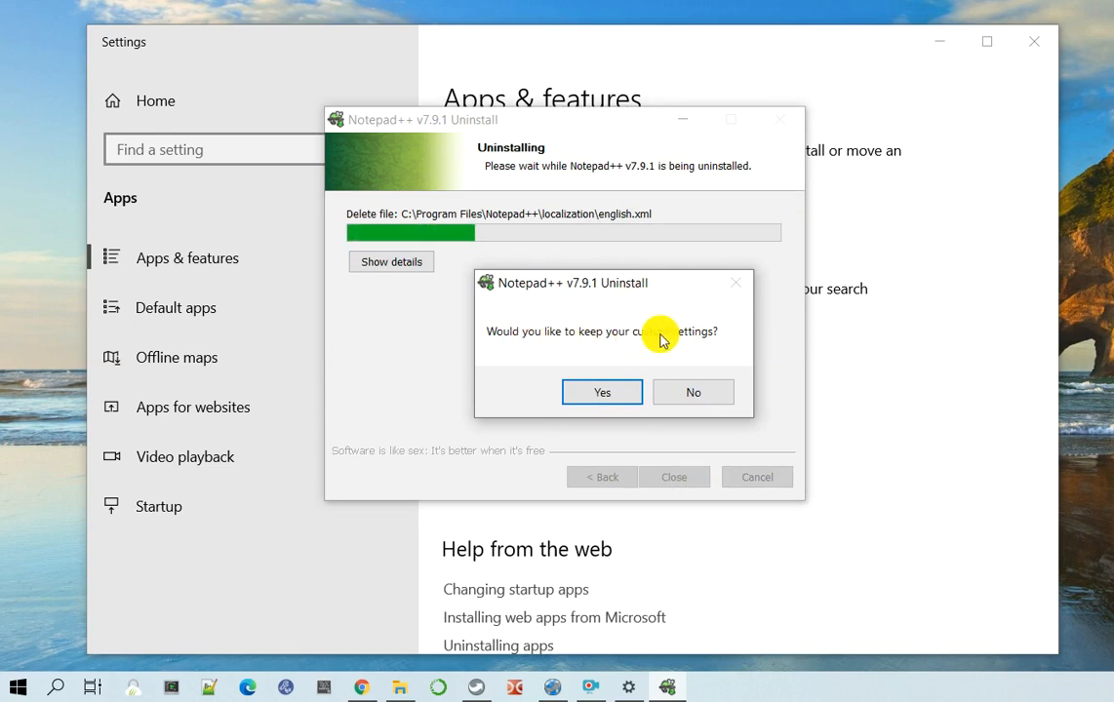
mouse_move(711, 347)
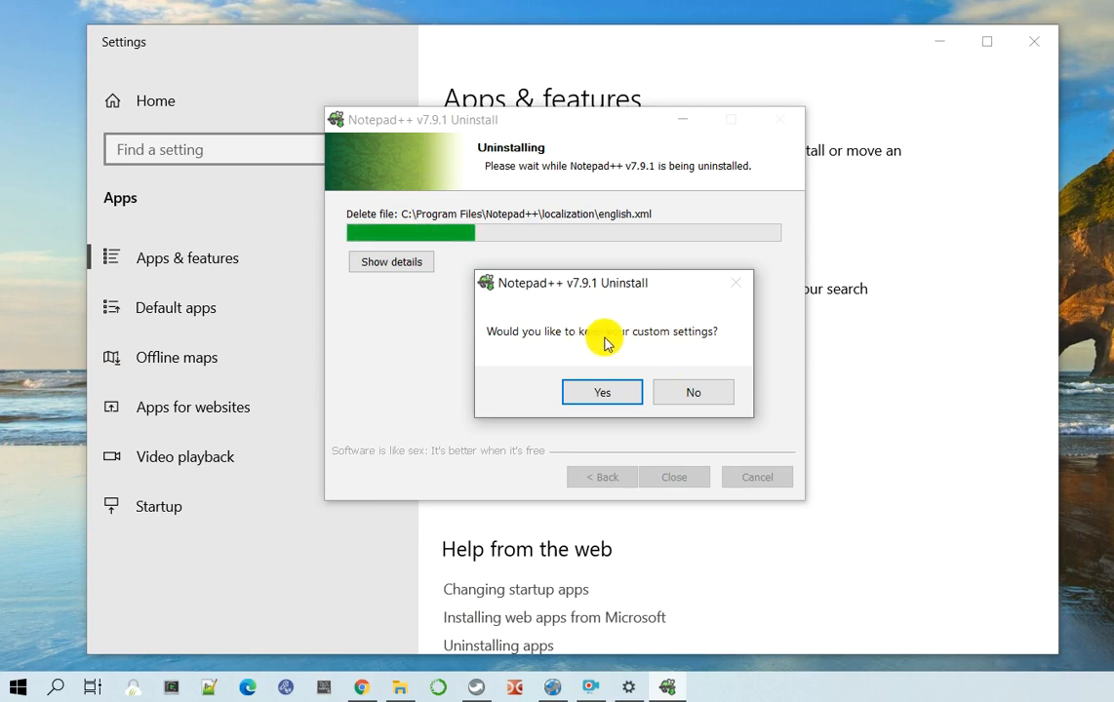
left_click(693, 390)
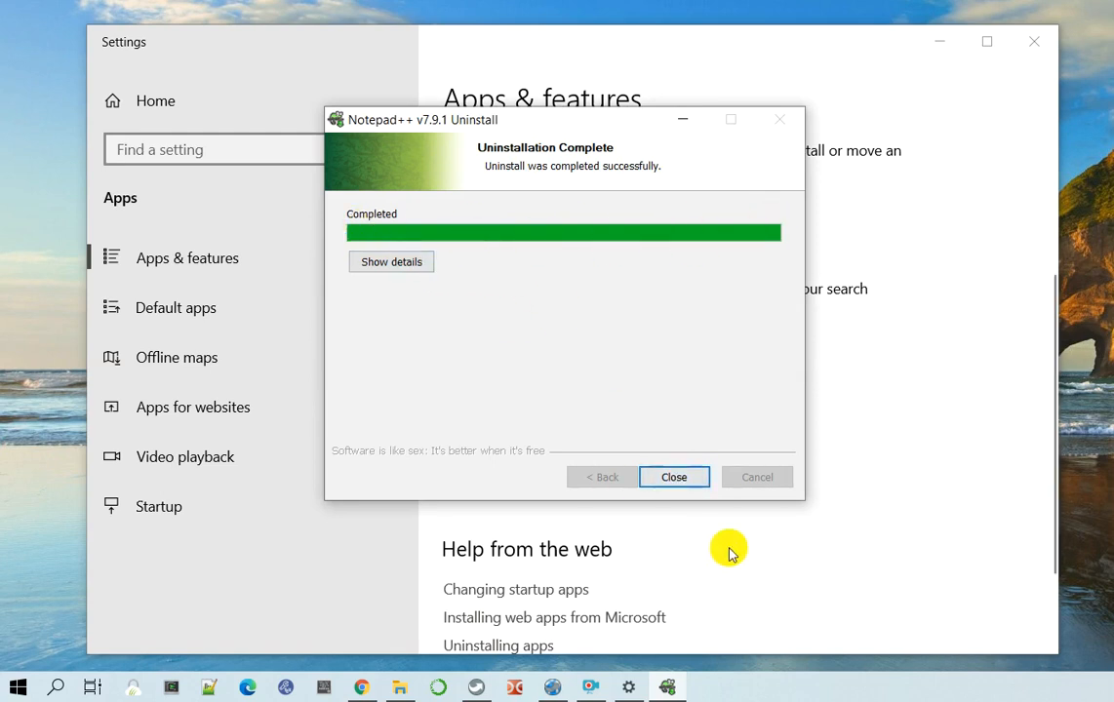
left_click(676, 476)
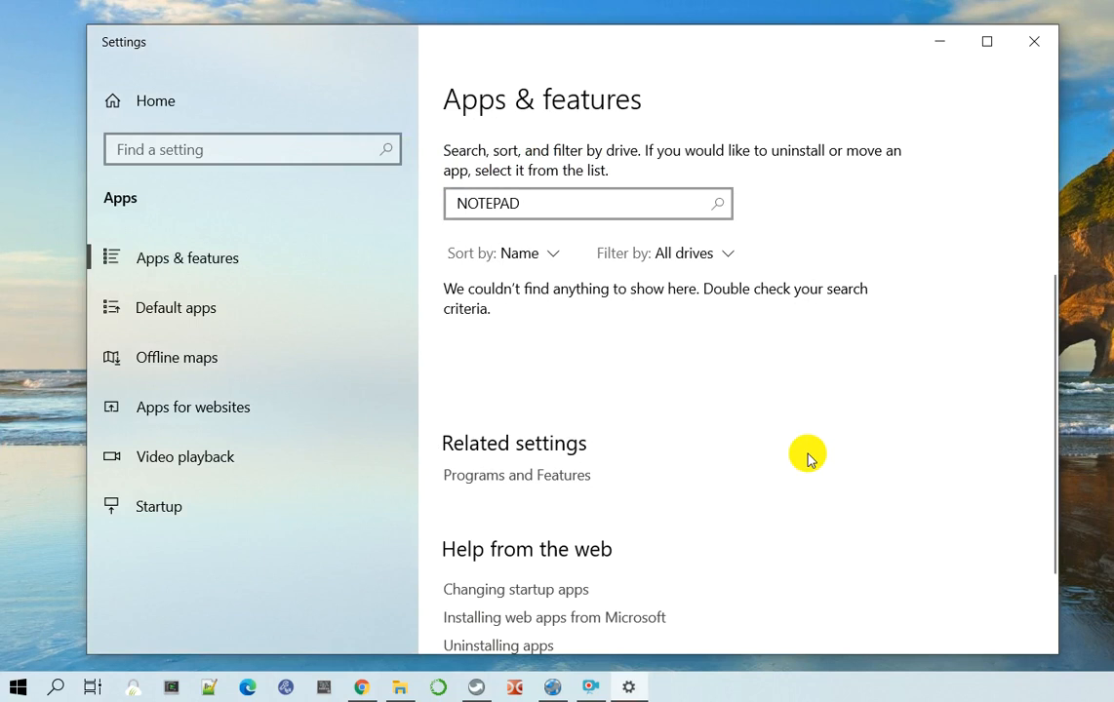